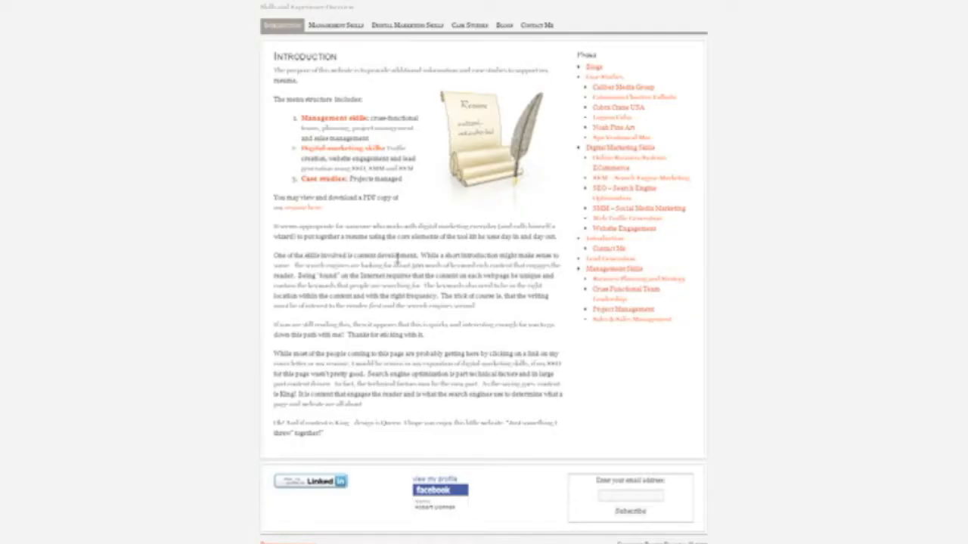
pyautogui.moveTo(451, 113)
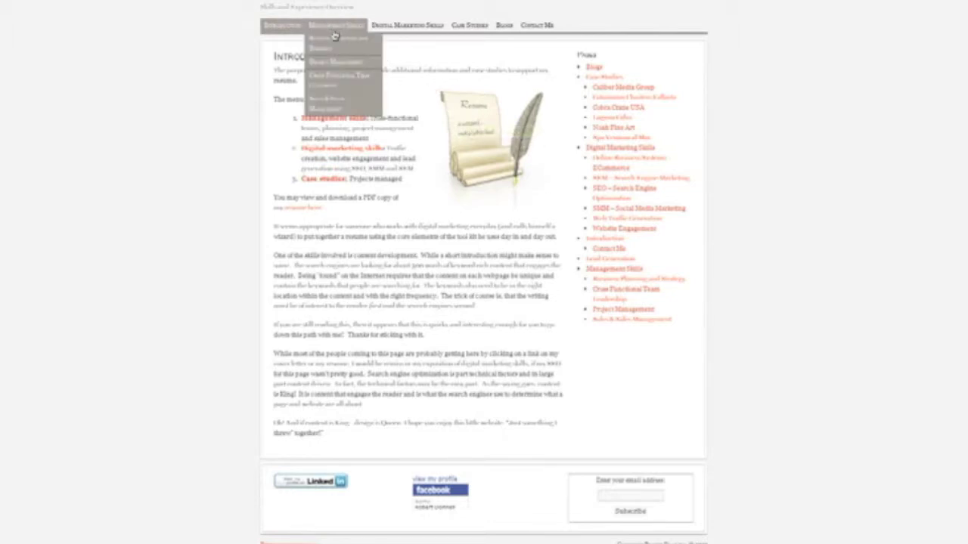
pyautogui.moveTo(334, 62)
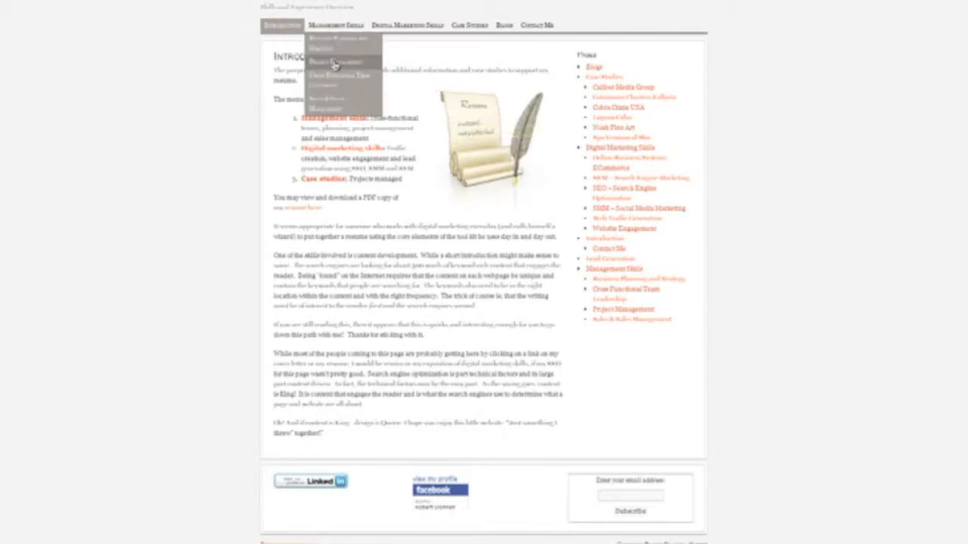
pyautogui.moveTo(332, 108)
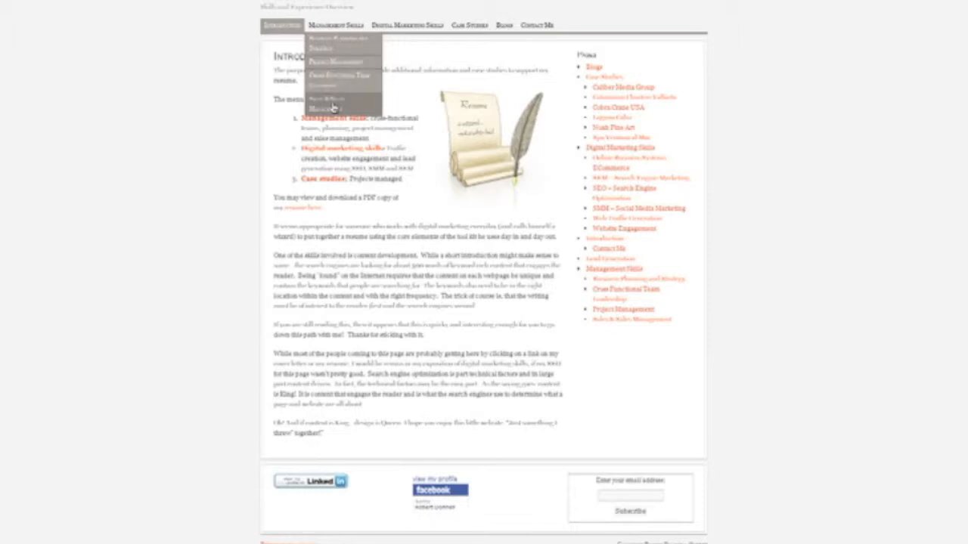
pyautogui.moveTo(337, 49)
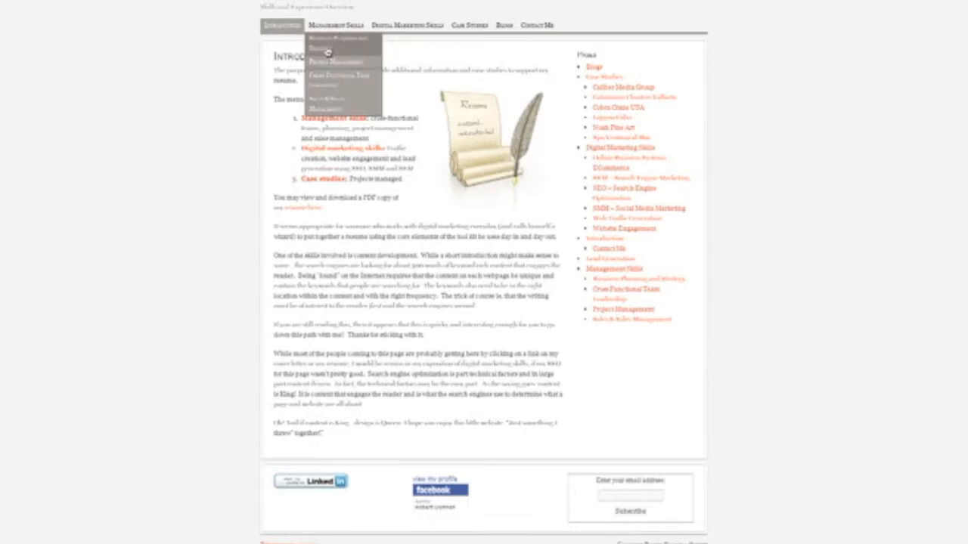
# - Open the Business Planning and Strategy page from the Management Skills dropdown
pyautogui.click(343, 62)
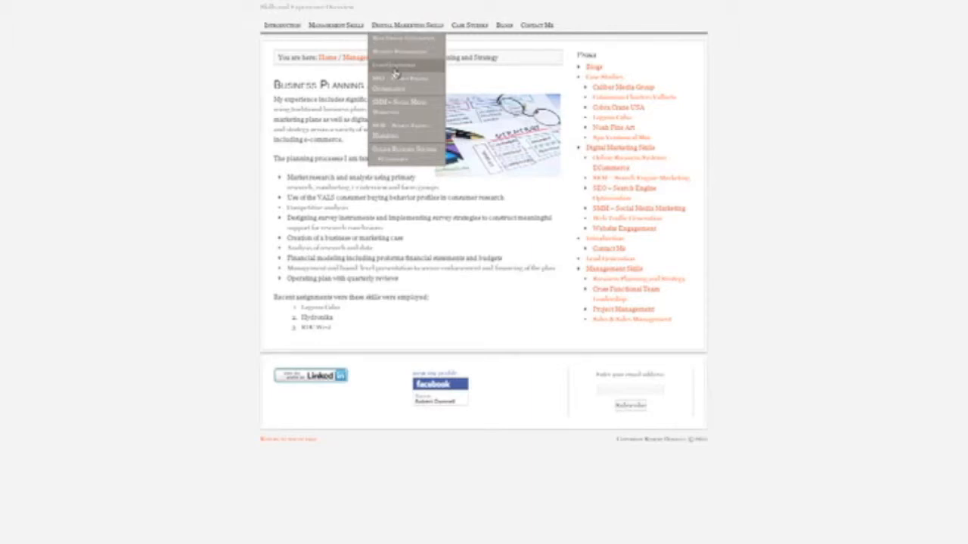
# - Open a Digital Marketing Skills page, then reach the Catamaran Charters Vallarta case study
pyautogui.click(401, 78)
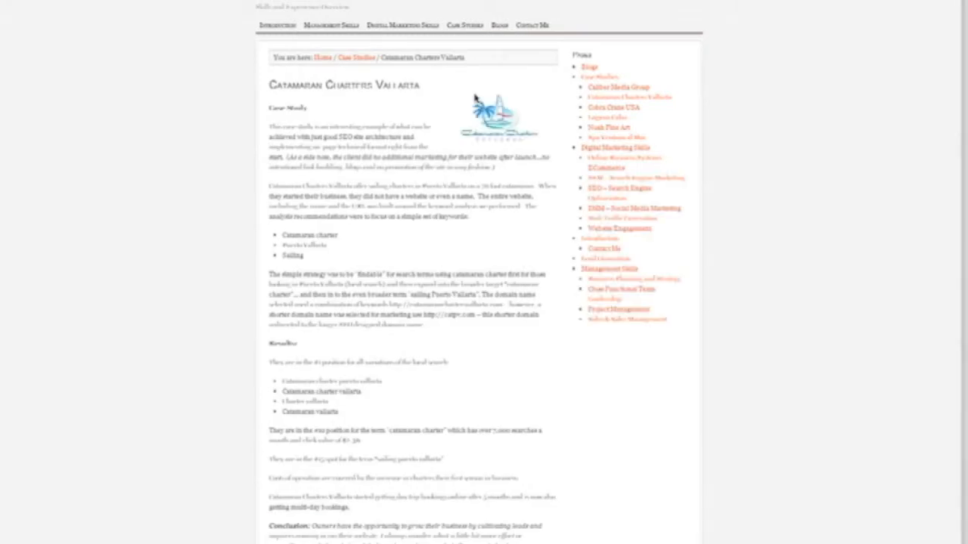
pyautogui.moveTo(497, 118)
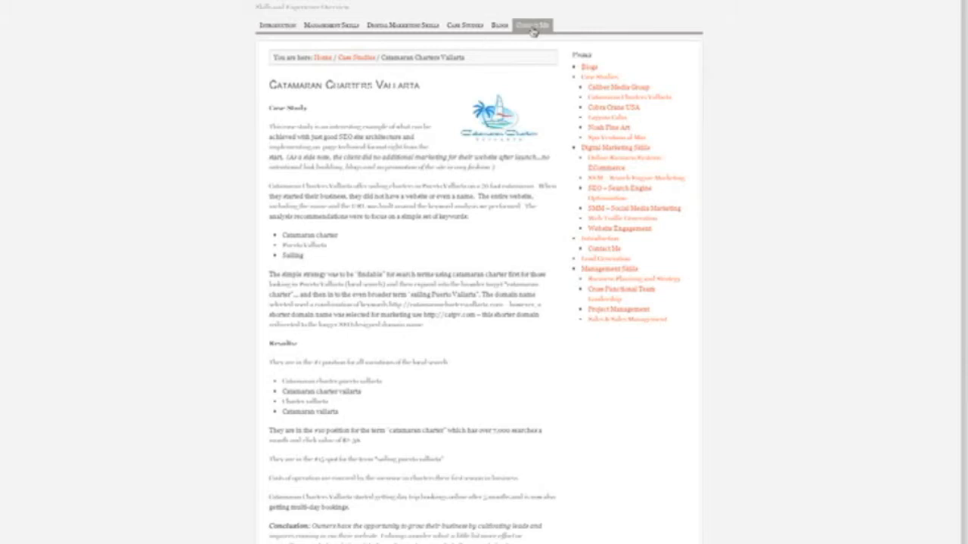
# - Open the Contact Me page listing phone and email details
pyautogui.click(533, 28)
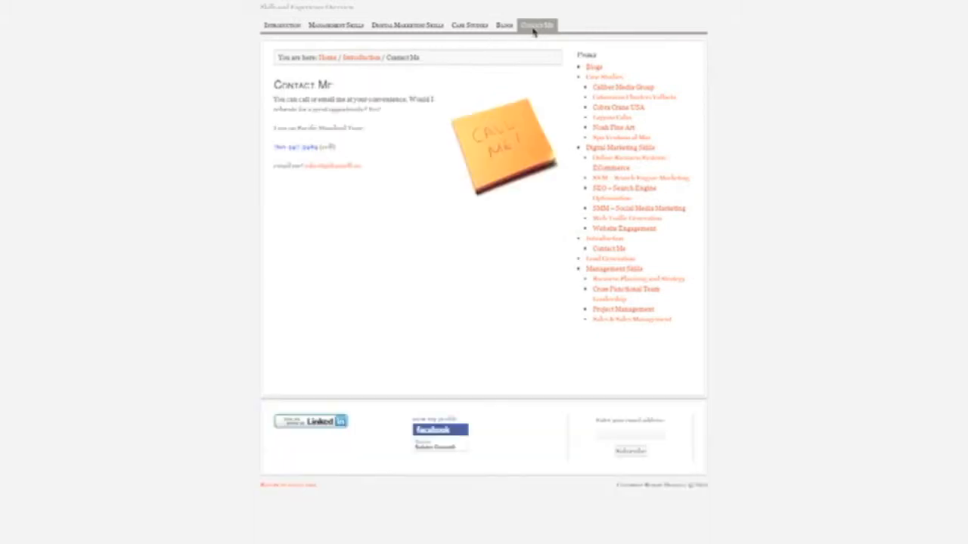
pyautogui.moveTo(621, 263)
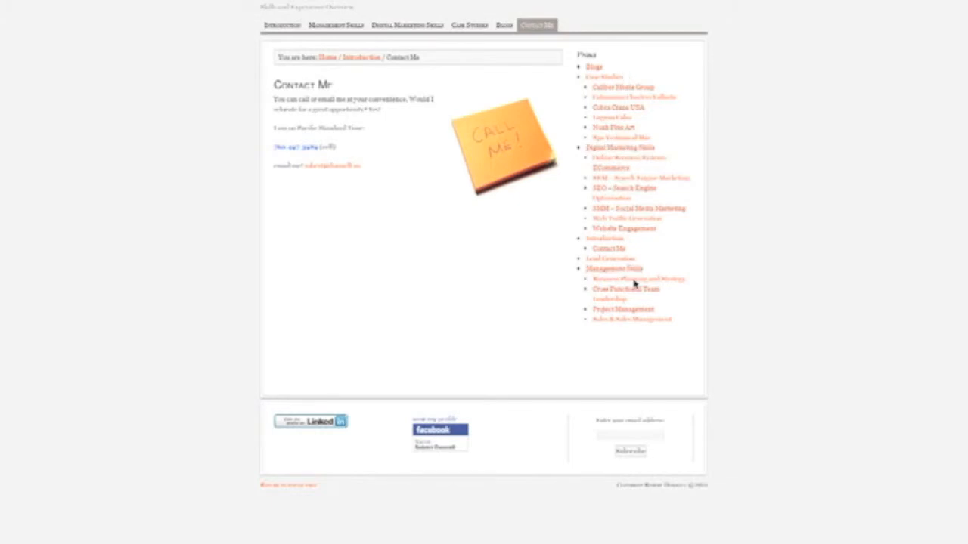
pyautogui.moveTo(635, 321)
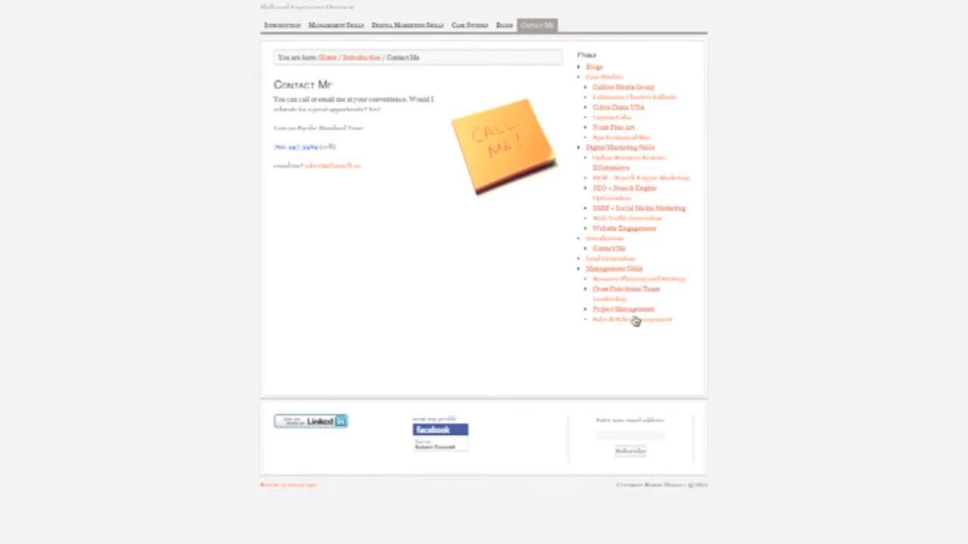
pyautogui.moveTo(317, 429)
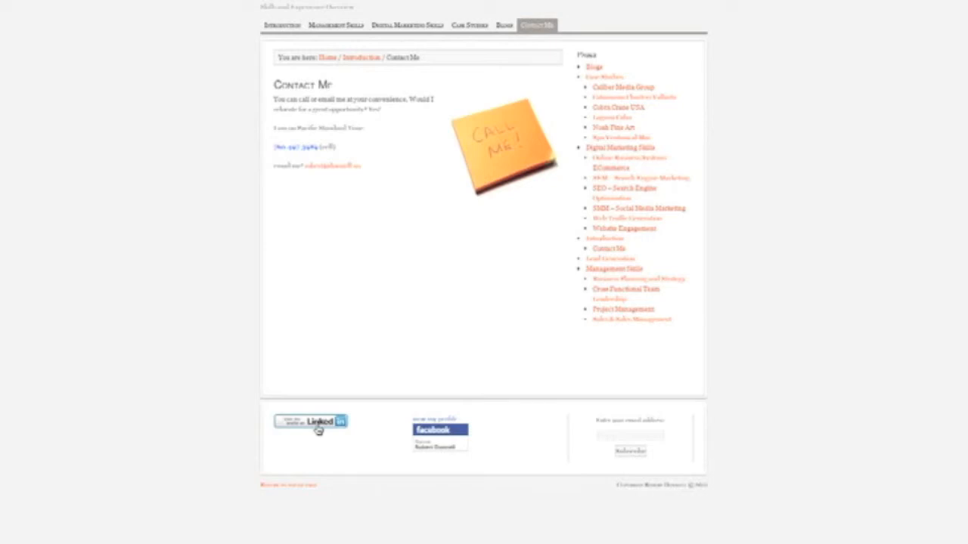
# - Follow the footer LinkedIn badge, then go back to the Introduction page
pyautogui.click(310, 420)
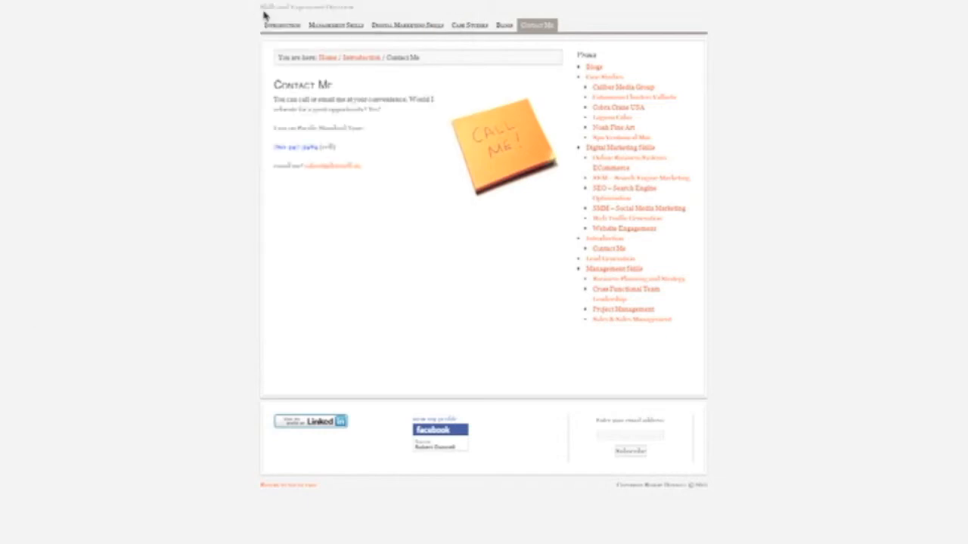
pyautogui.click(282, 25)
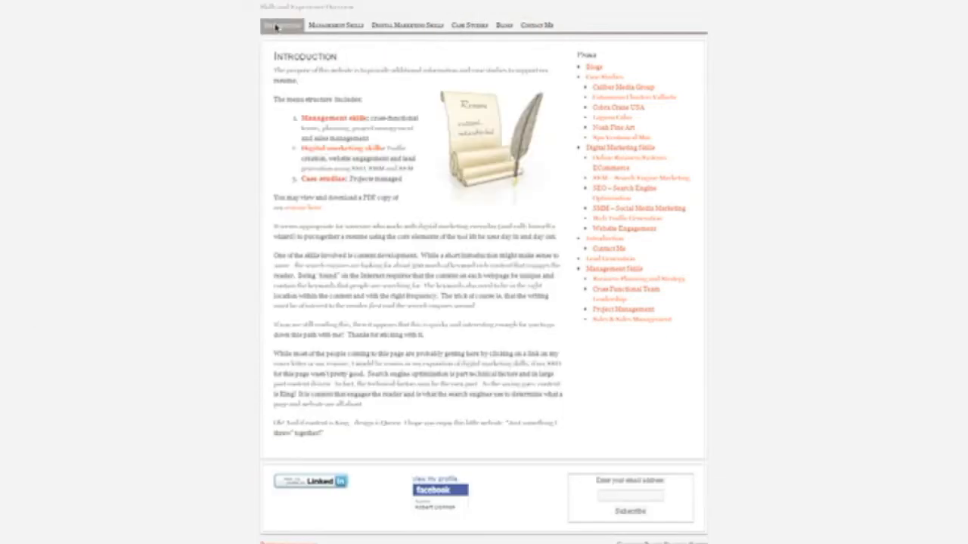